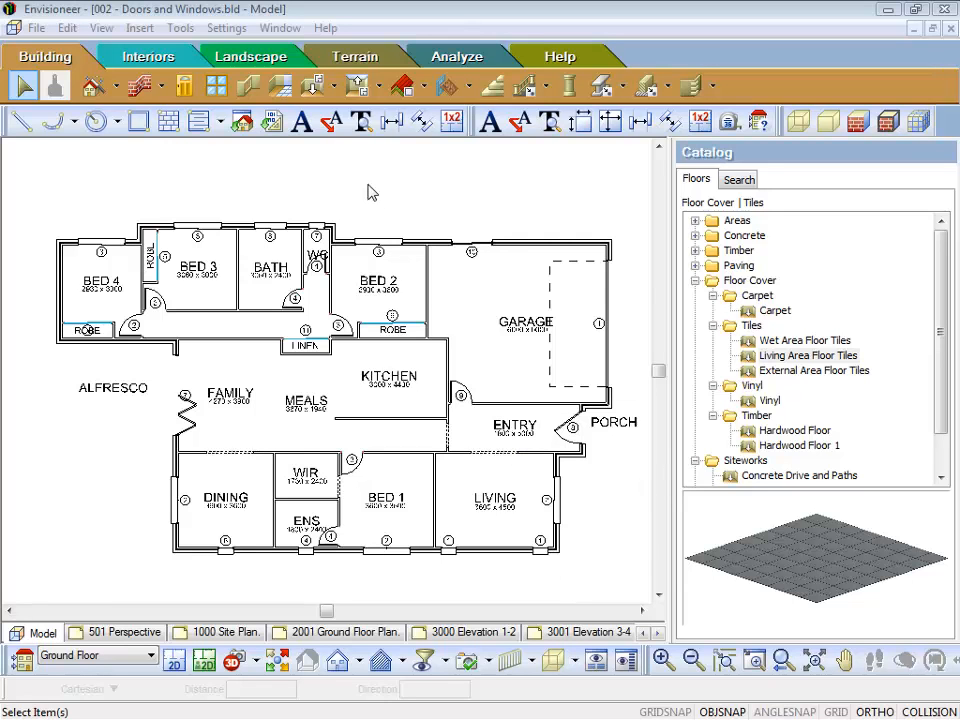
# - Expand the Floor tool's drop-down to show the floor insertion methods
pyautogui.click(318, 85)
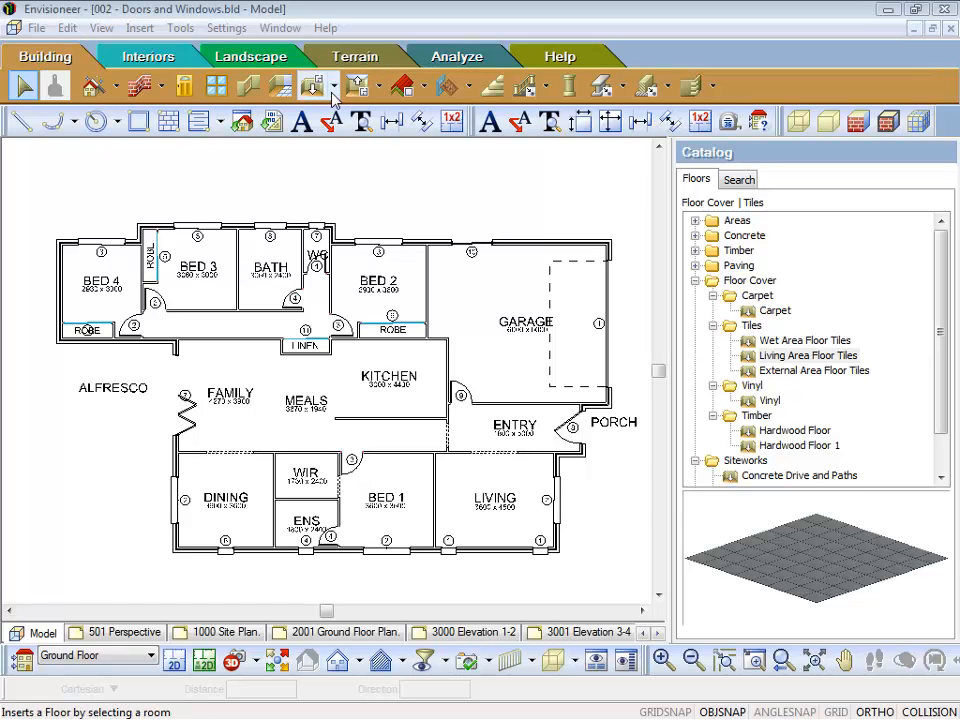
pyautogui.click(318, 85)
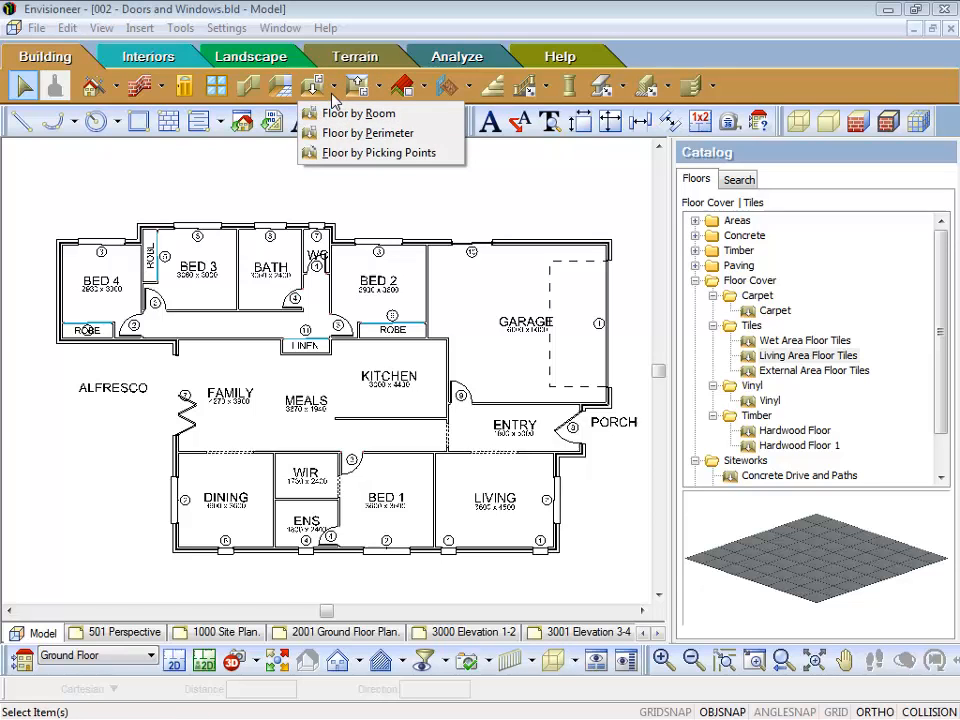
pyautogui.moveTo(363, 112)
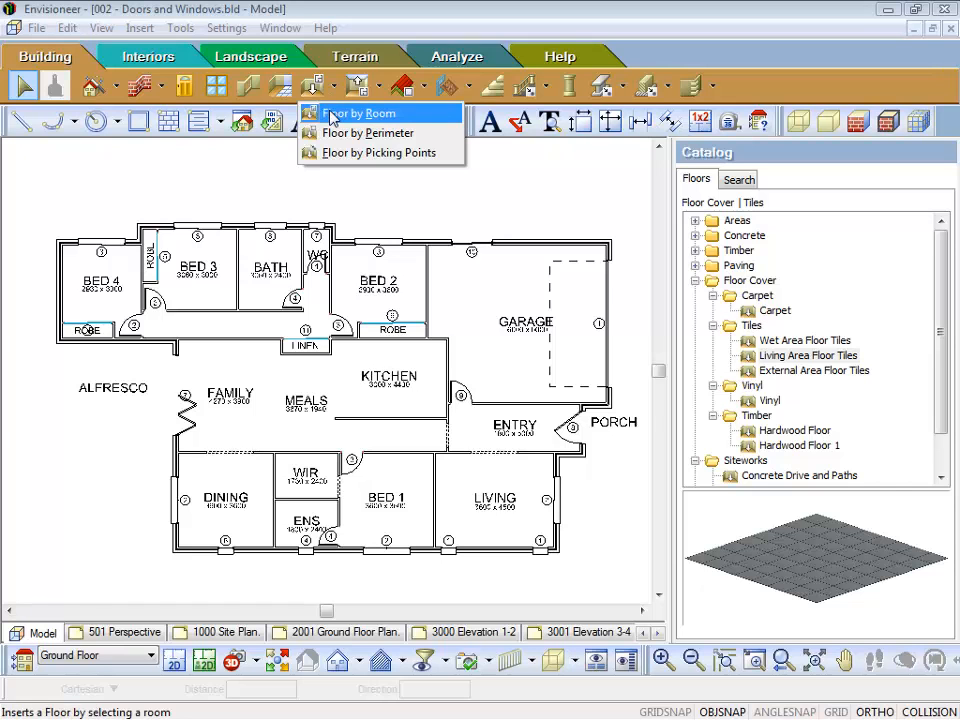
pyautogui.moveTo(368, 132)
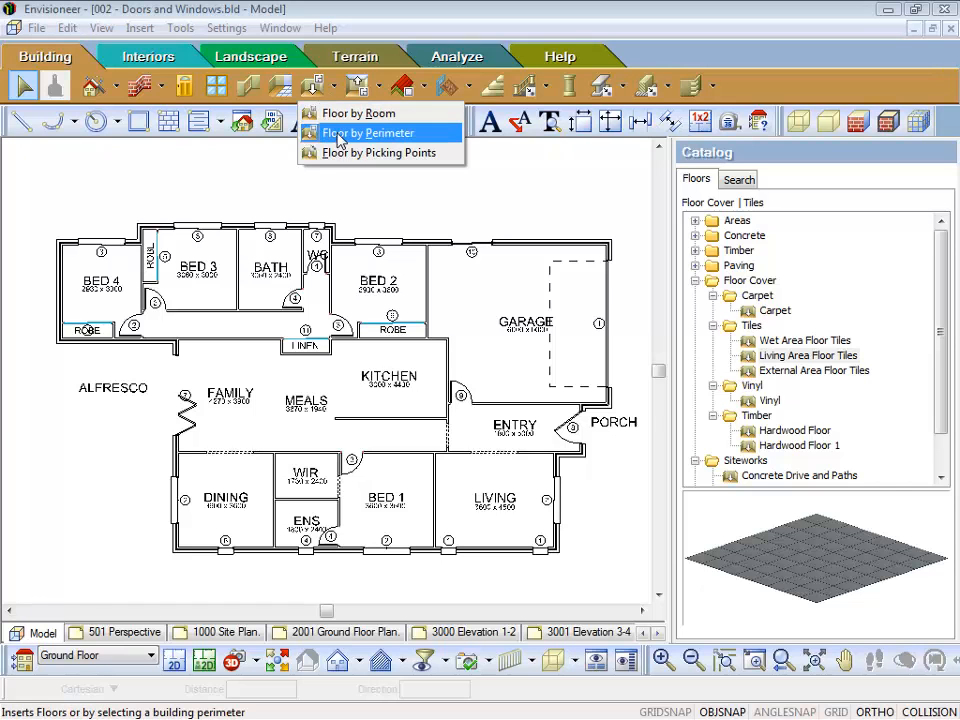
pyautogui.moveTo(378, 152)
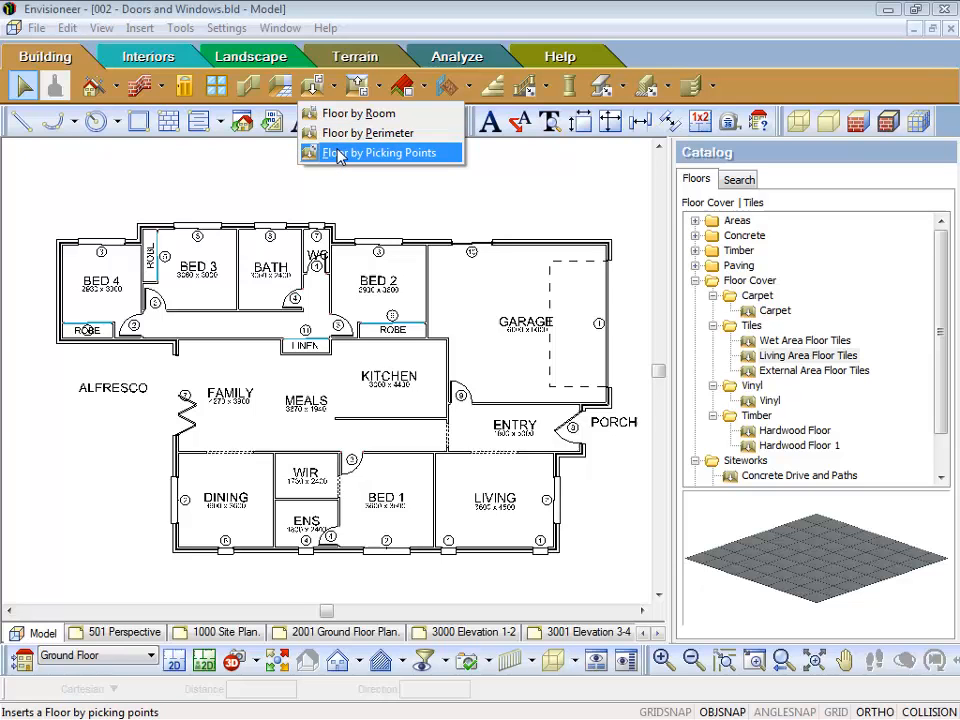
pyautogui.moveTo(355, 112)
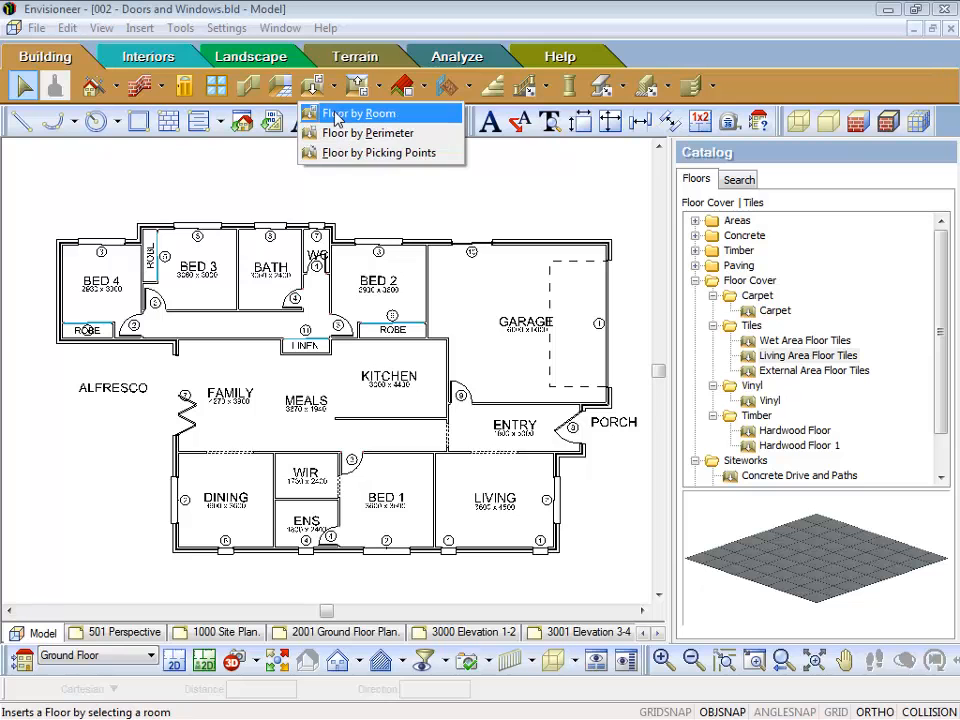
# - Choose Floor by Room with Carpet as the floor covering
pyautogui.click(358, 112)
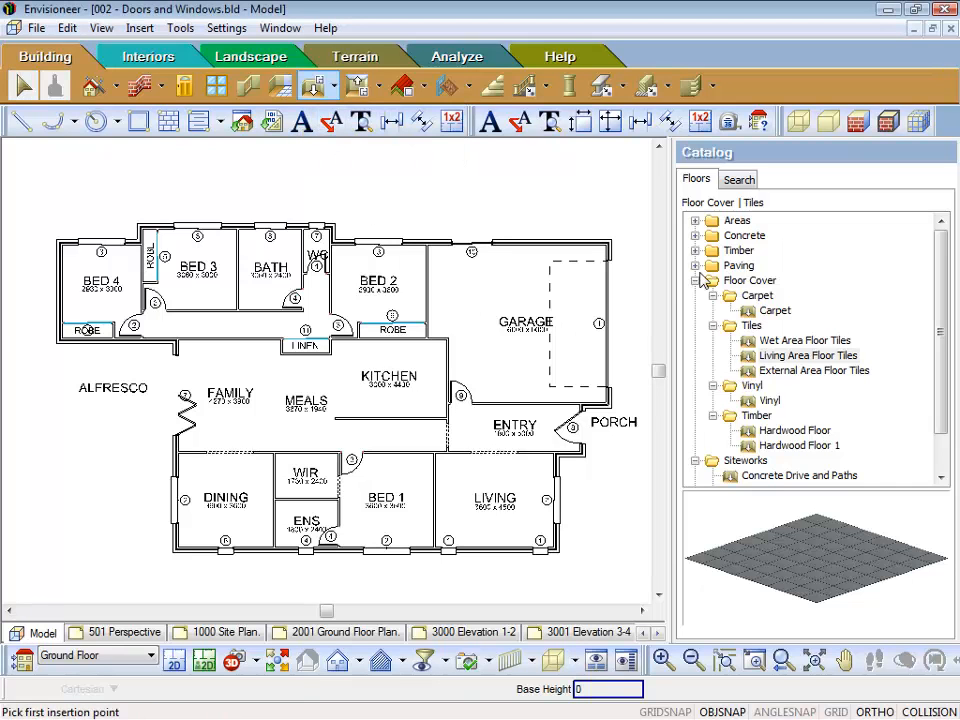
pyautogui.moveTo(703, 325)
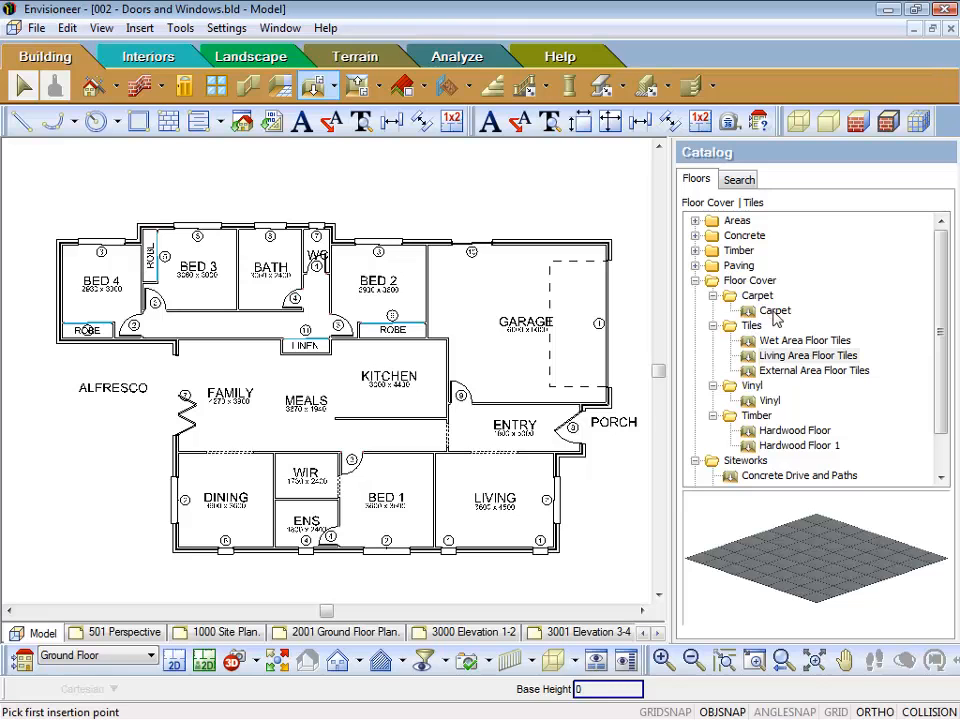
pyautogui.click(774, 310)
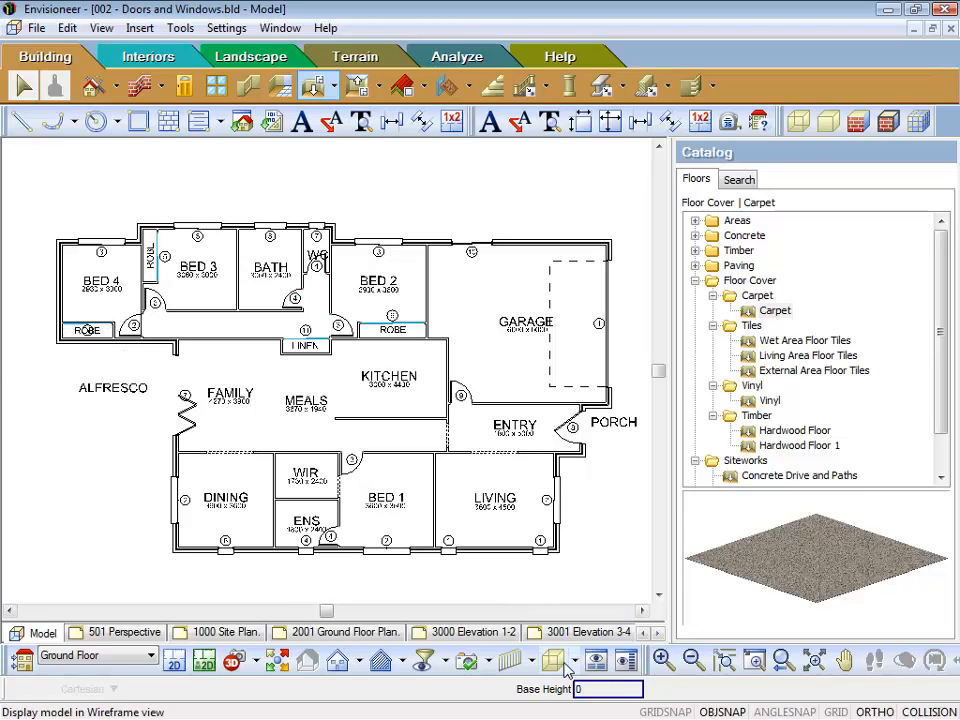
# - Carpet BED 4, BED 3, BED 2, BED 1, the WIR and LIVING
pyautogui.click(559, 659)
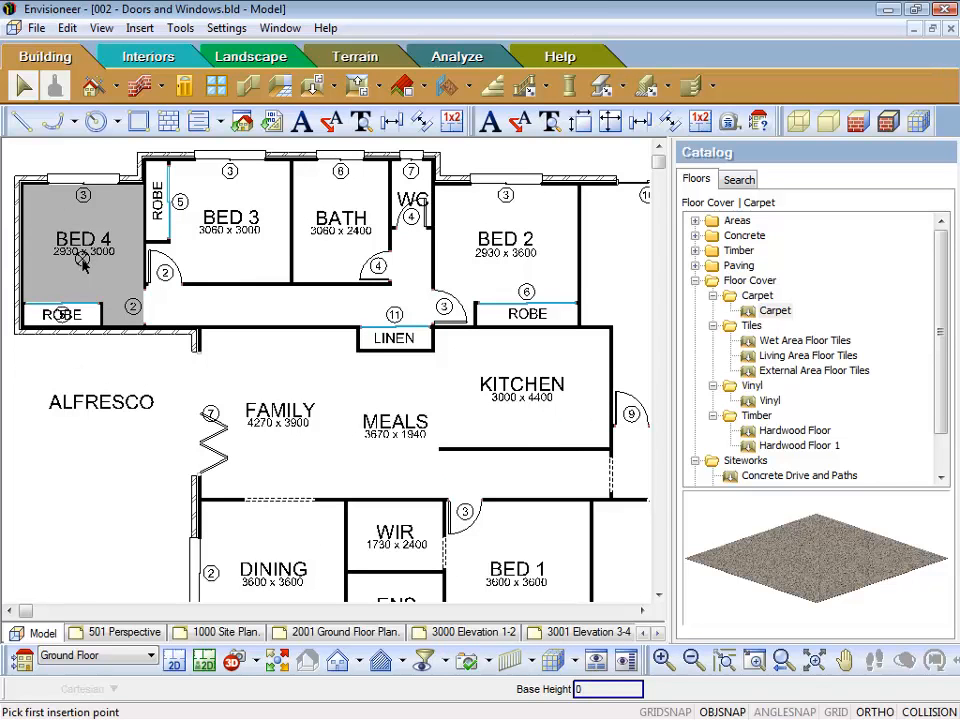
pyautogui.click(775, 310)
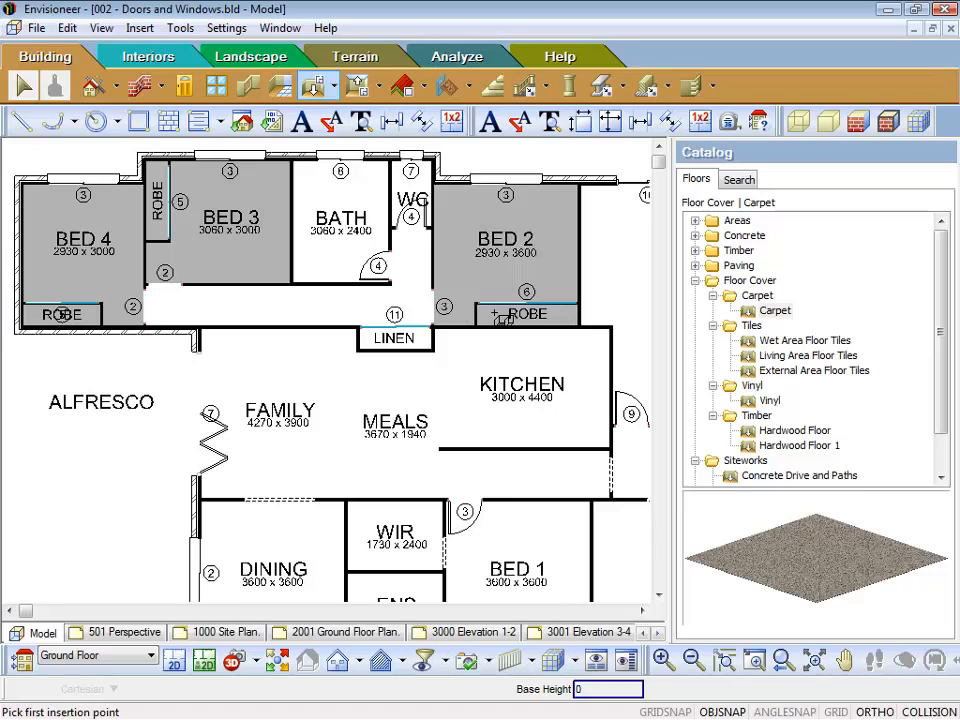
pyautogui.scroll(-3)
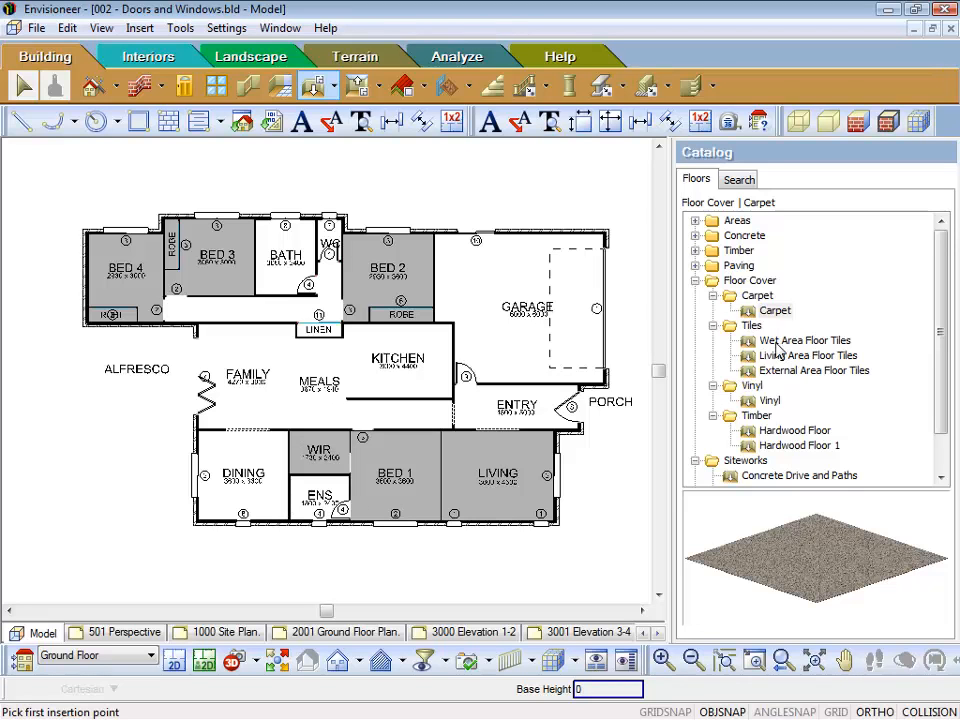
# - Apply Wet Area Floor Tiles to the BATH and ENS floors
pyautogui.click(805, 340)
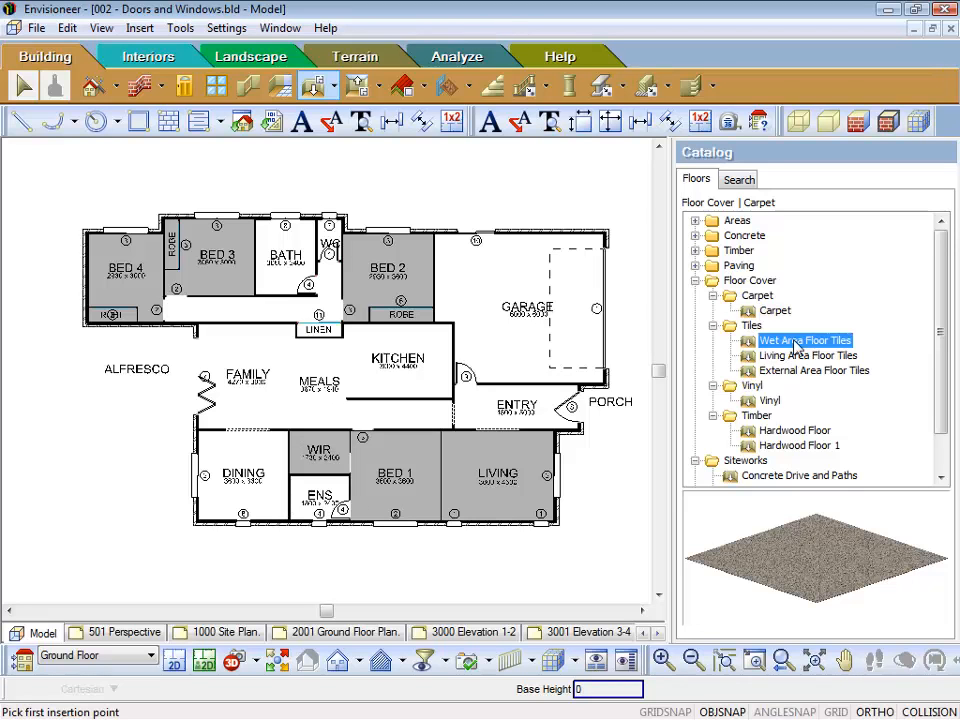
pyautogui.click(805, 340)
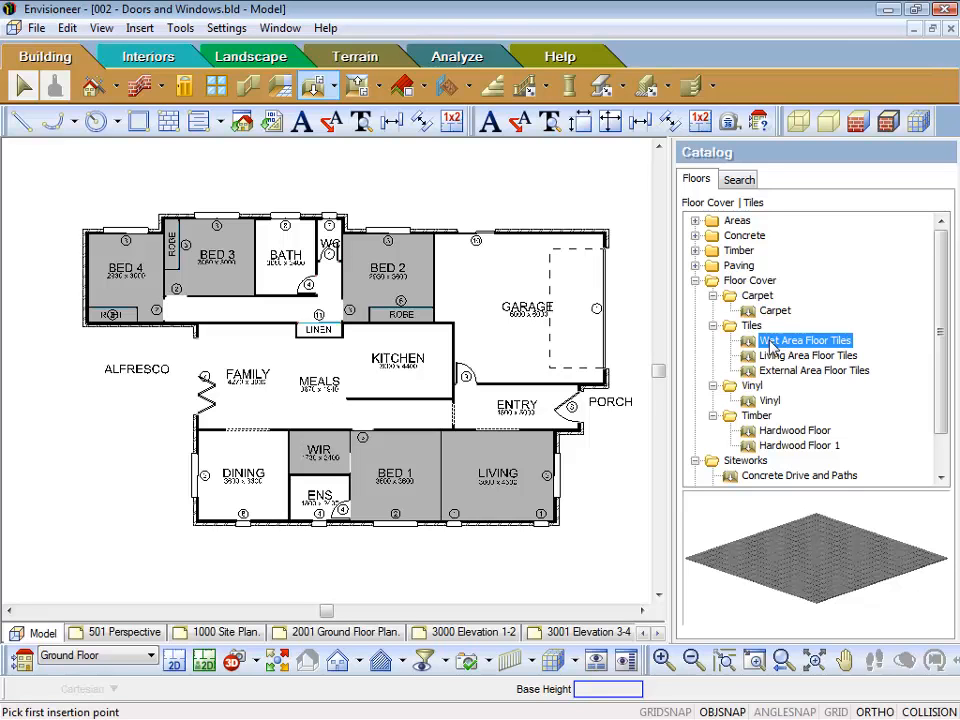
pyautogui.moveTo(785, 352)
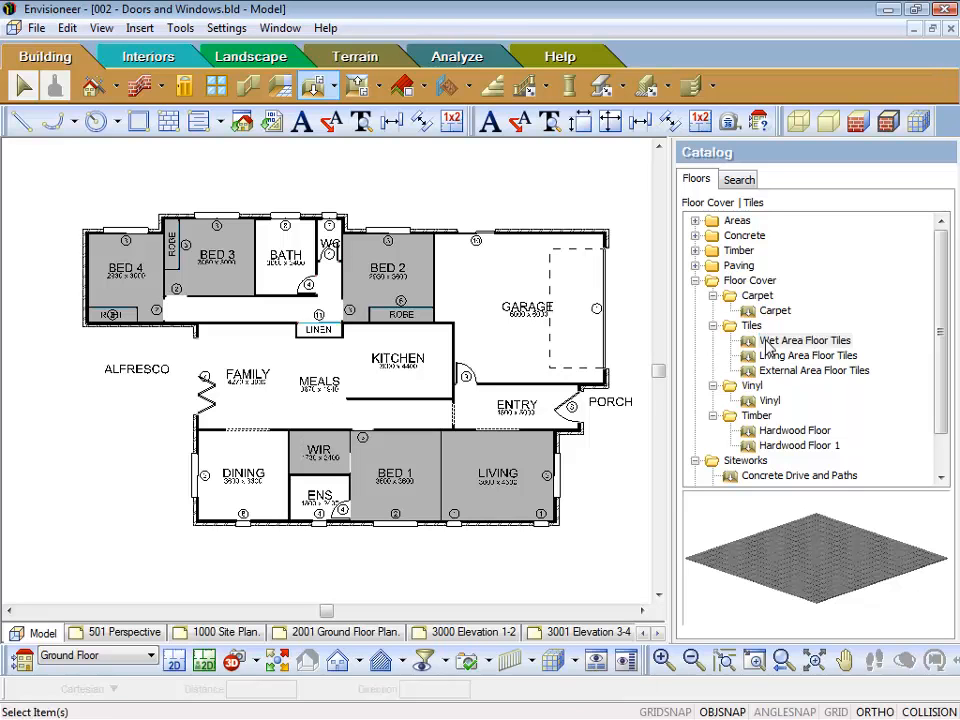
pyautogui.click(805, 340)
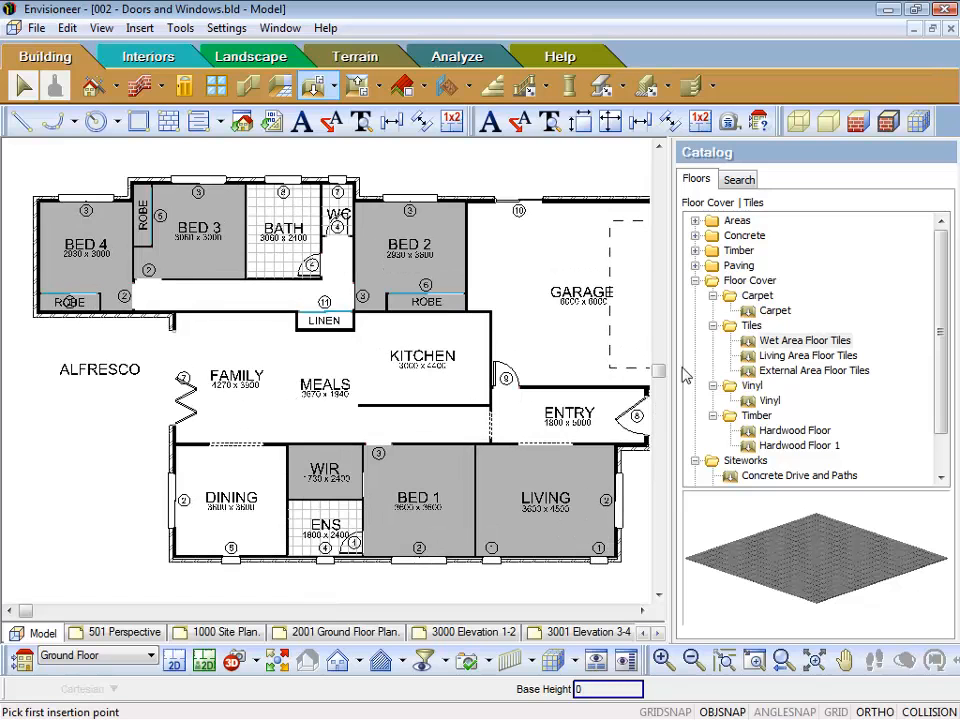
# - Apply Living Area Floor Tiles to Family, Meals, Kitchen, Dining, Entry and hall
pyautogui.click(807, 355)
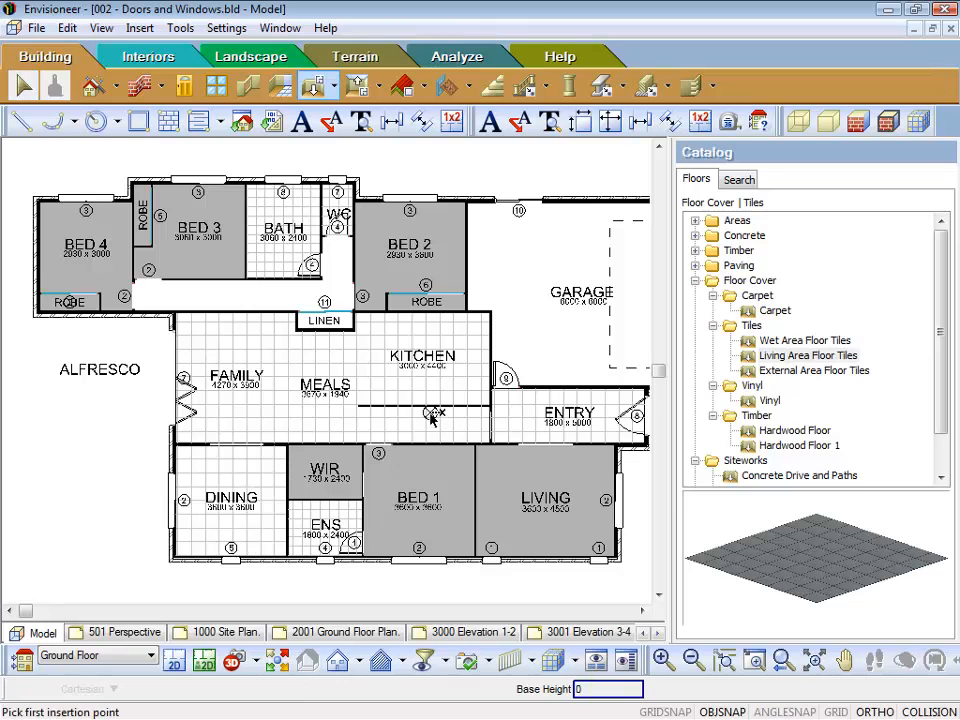
pyautogui.click(804, 355)
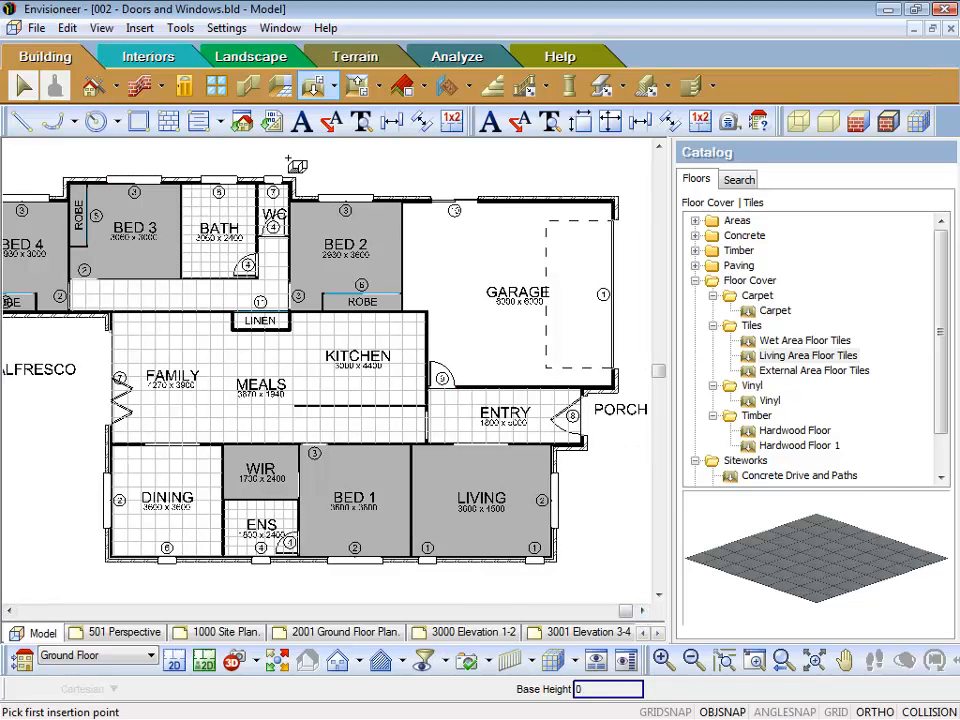
pyautogui.click(318, 87)
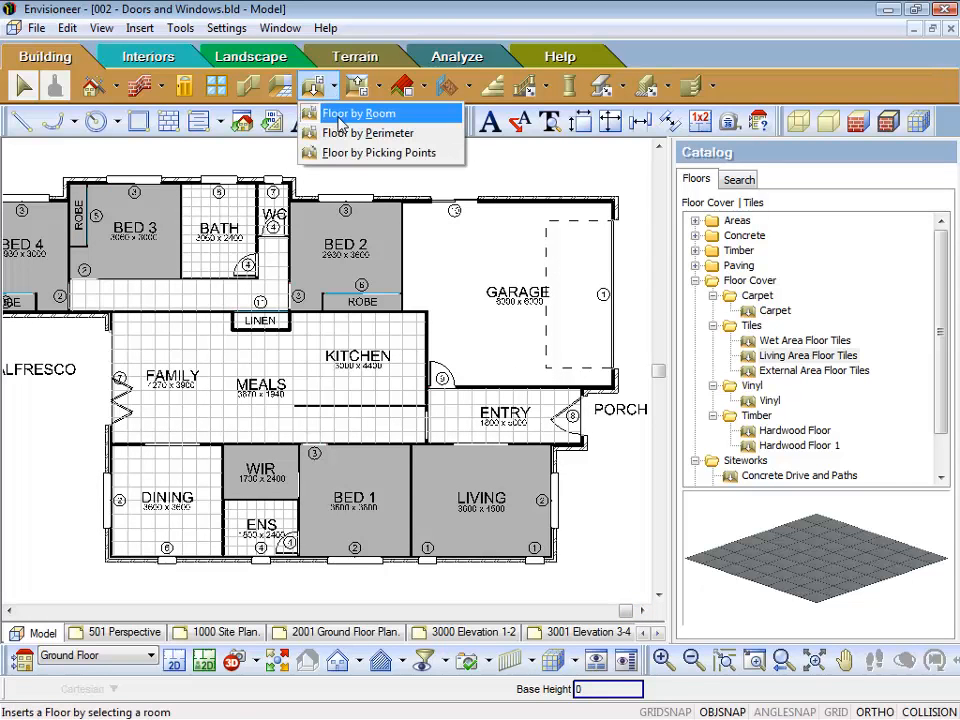